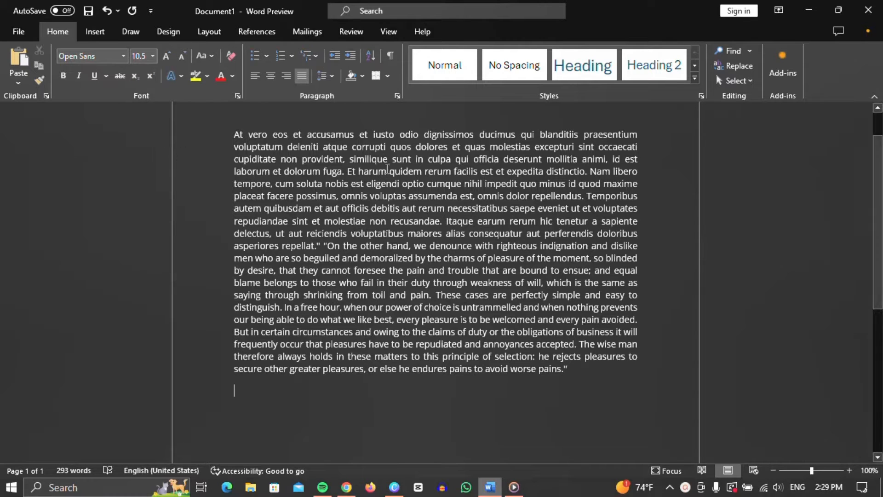
pyautogui.moveTo(185, 326)
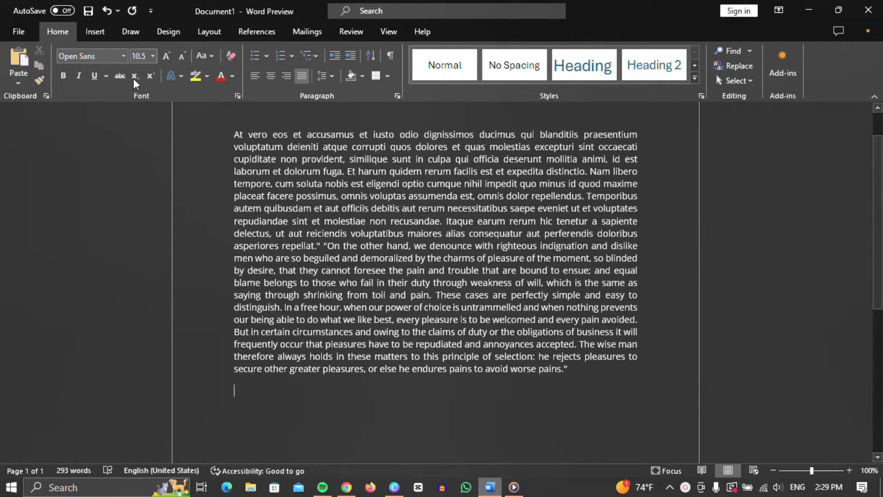
# Step: Open the Insert tab's Table grid and close it without inserting a table
pyautogui.click(94, 32)
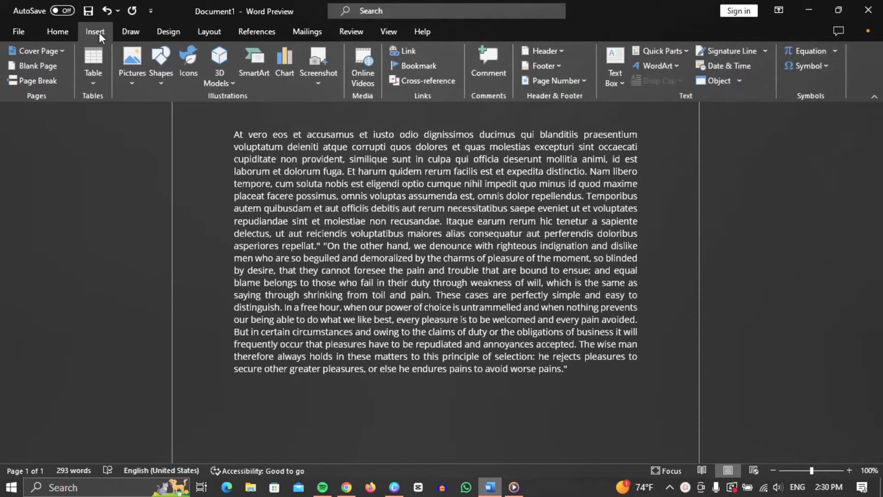
pyautogui.click(93, 62)
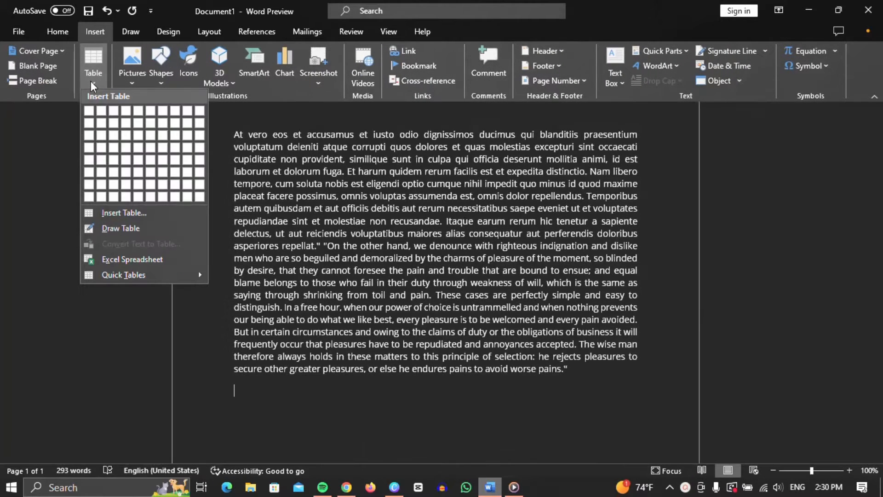
pyautogui.click(100, 110)
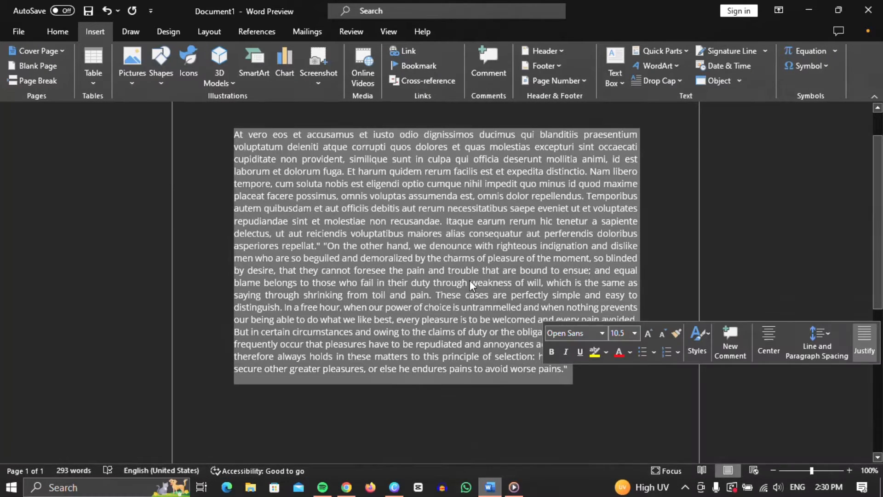
# Step: Switch the ribbon to the Layout tab's page setup commands
pyautogui.click(209, 32)
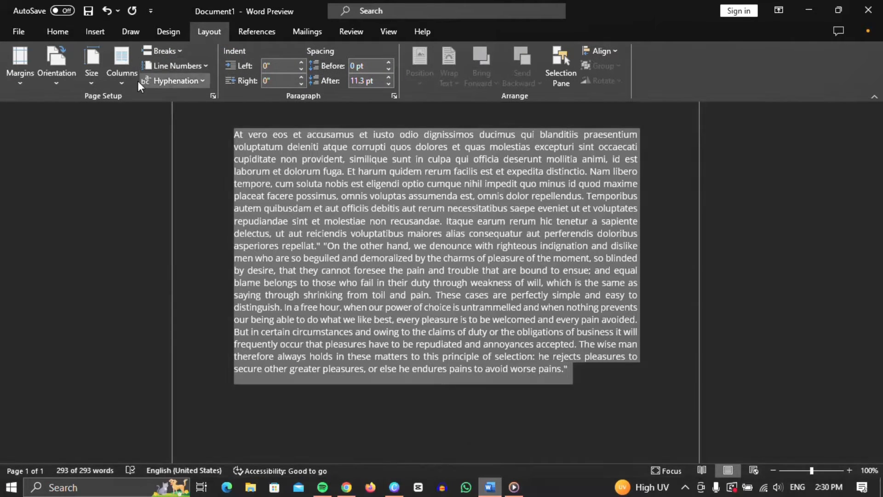
pyautogui.moveTo(121, 65)
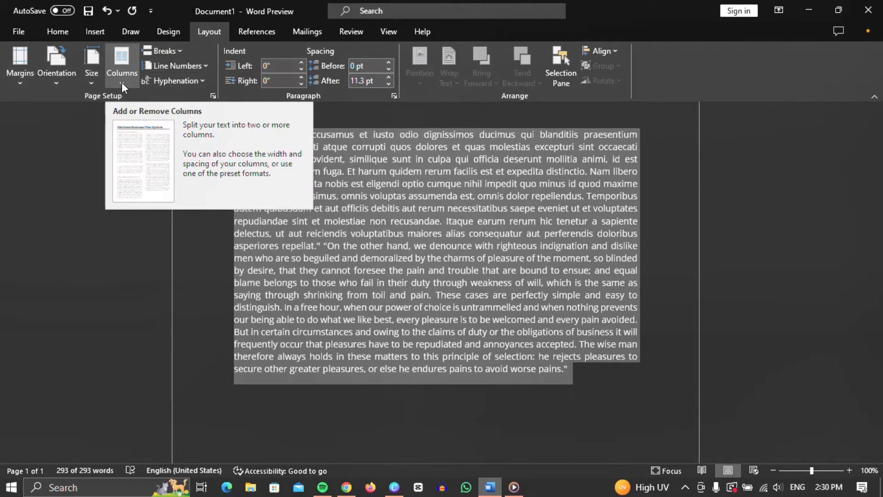
# Step: Choose Columns > Two to split the Latin and English passage into two columns
pyautogui.click(121, 63)
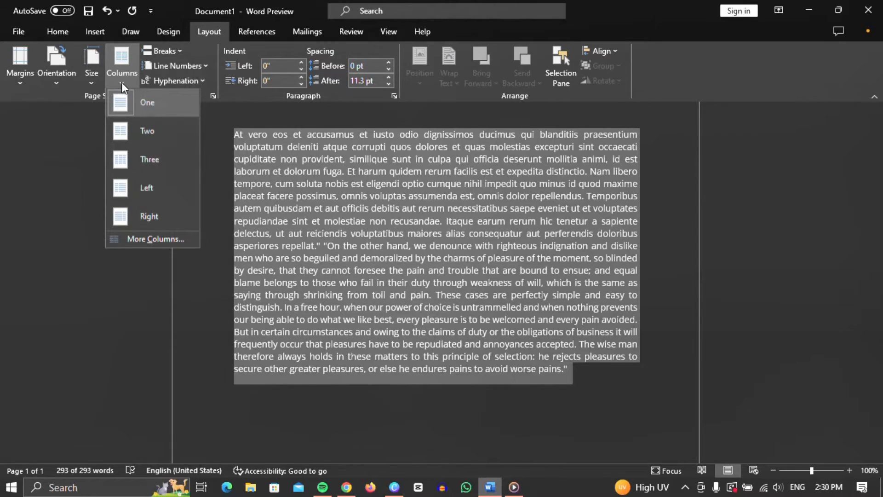
pyautogui.moveTo(149, 160)
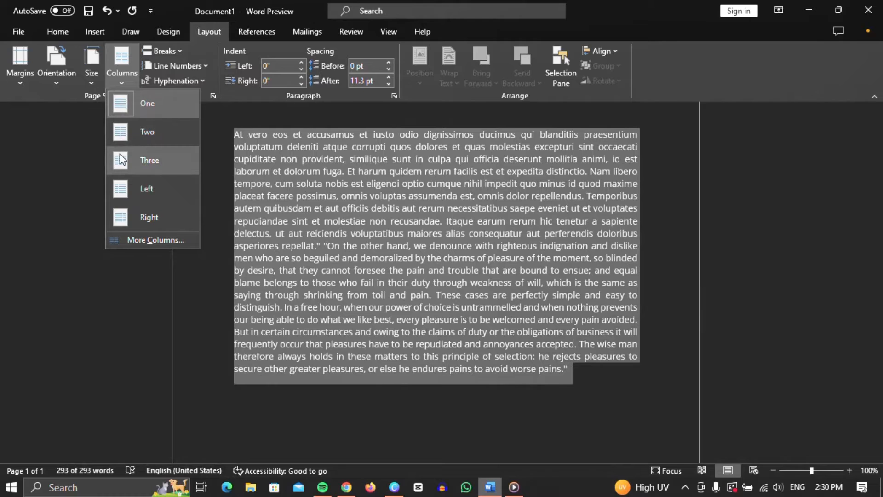
pyautogui.moveTo(146, 189)
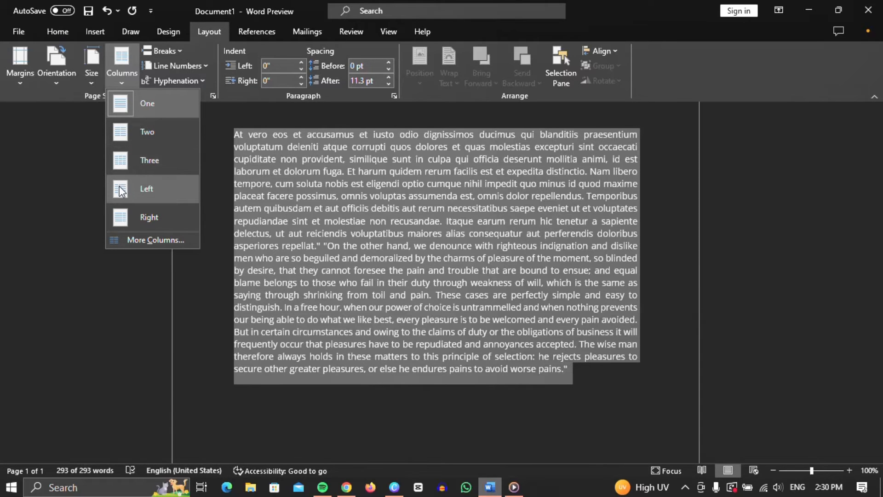
pyautogui.moveTo(177, 180)
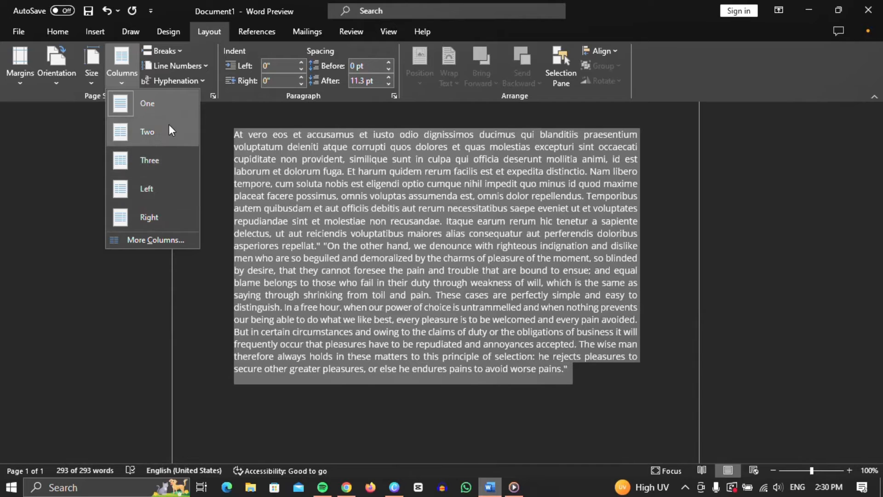
pyautogui.moveTo(166, 135)
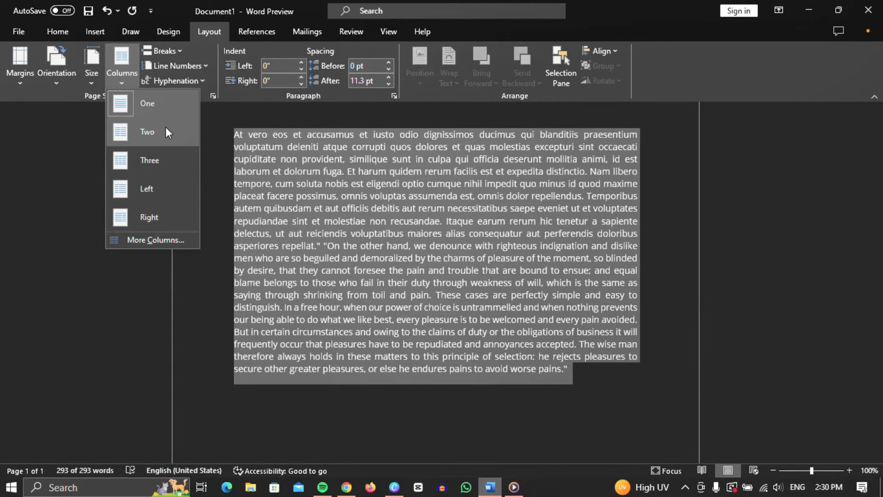
pyautogui.click(147, 131)
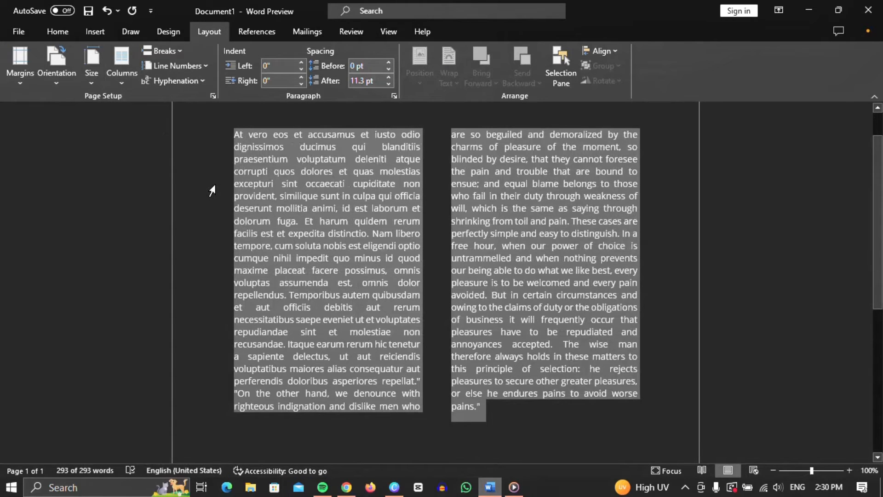